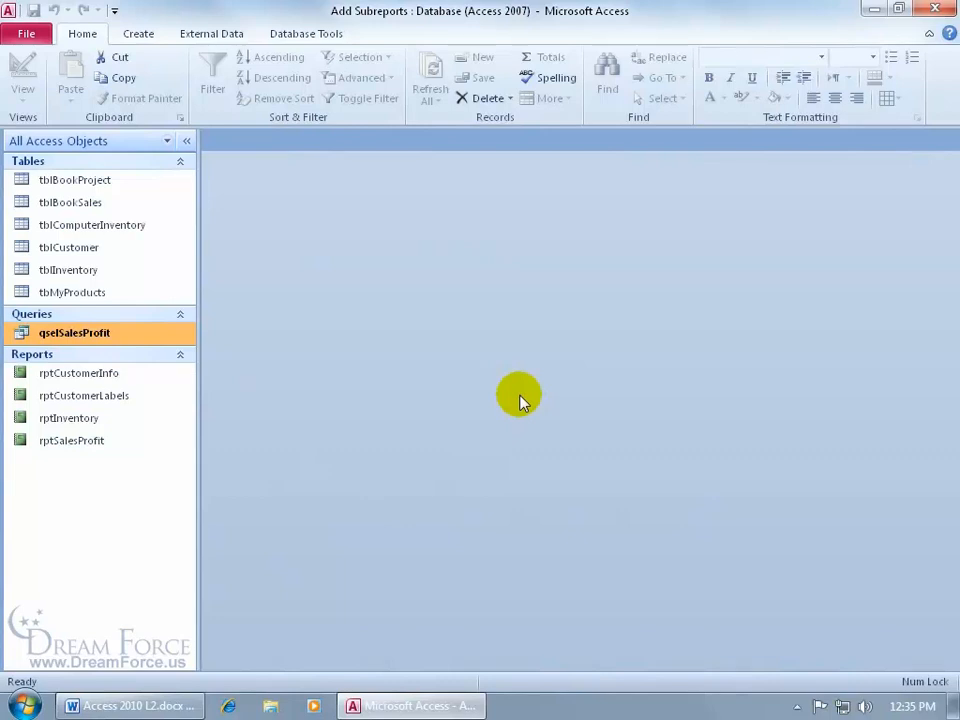
pyautogui.moveTo(205, 365)
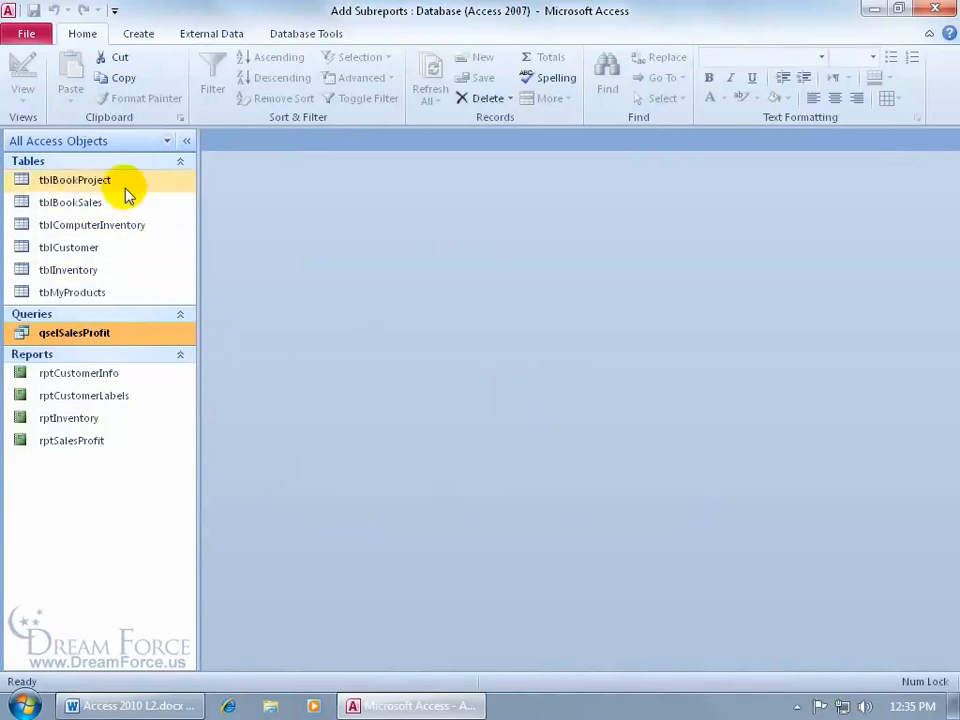
# Step: Select the tblBookSales table and show the External Data export options
pyautogui.click(70, 202)
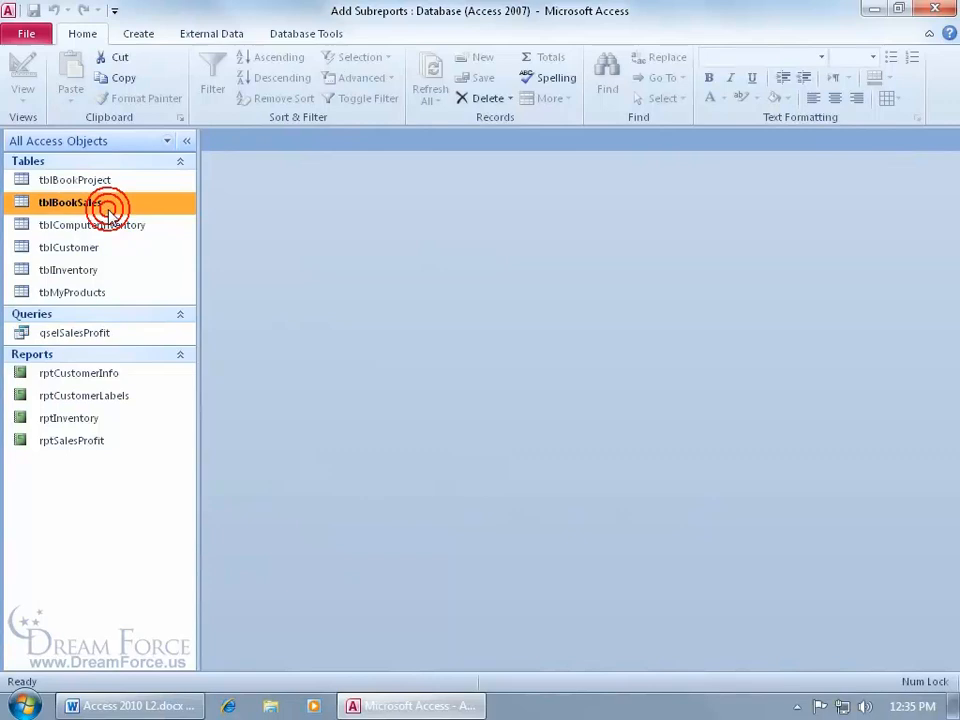
pyautogui.click(211, 33)
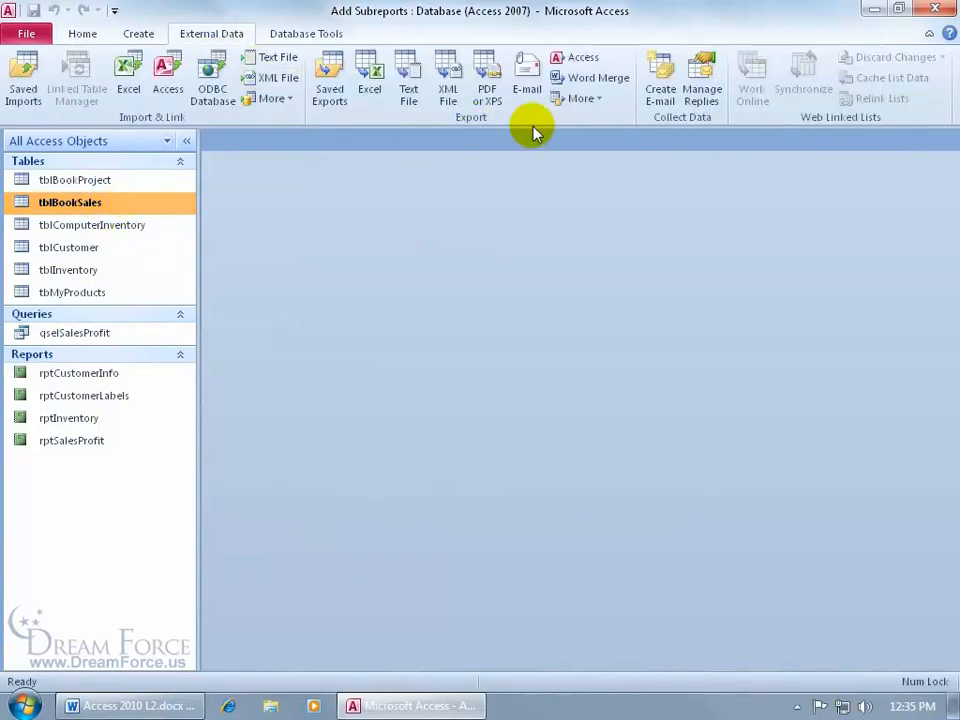
# Step: Start a Word RTF export of tblBookSales from the More export formats list
pyautogui.click(578, 98)
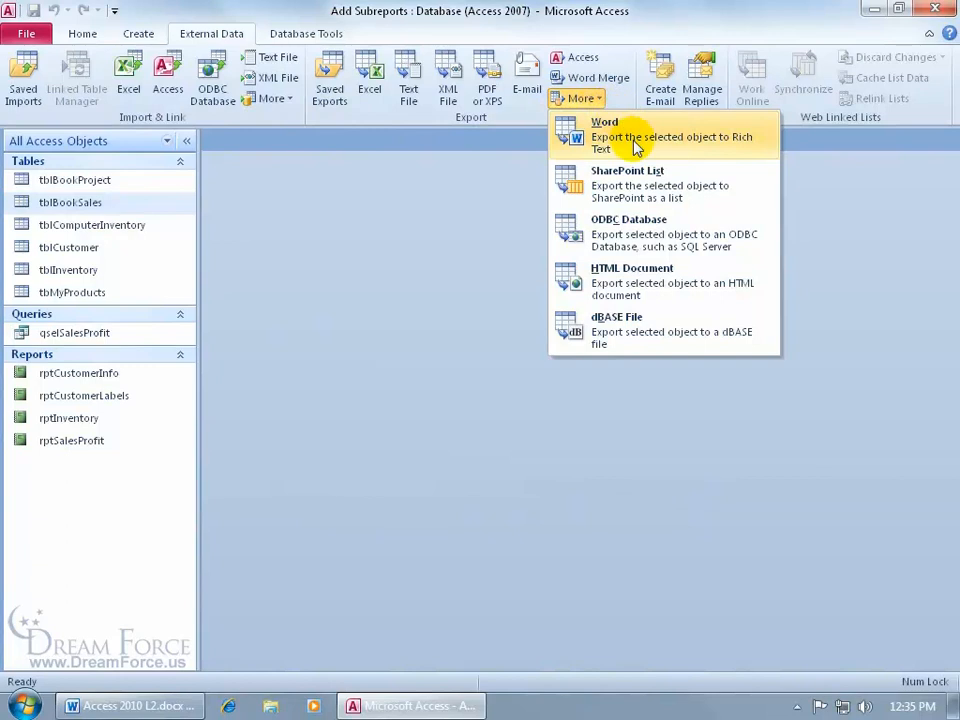
pyautogui.moveTo(635, 135)
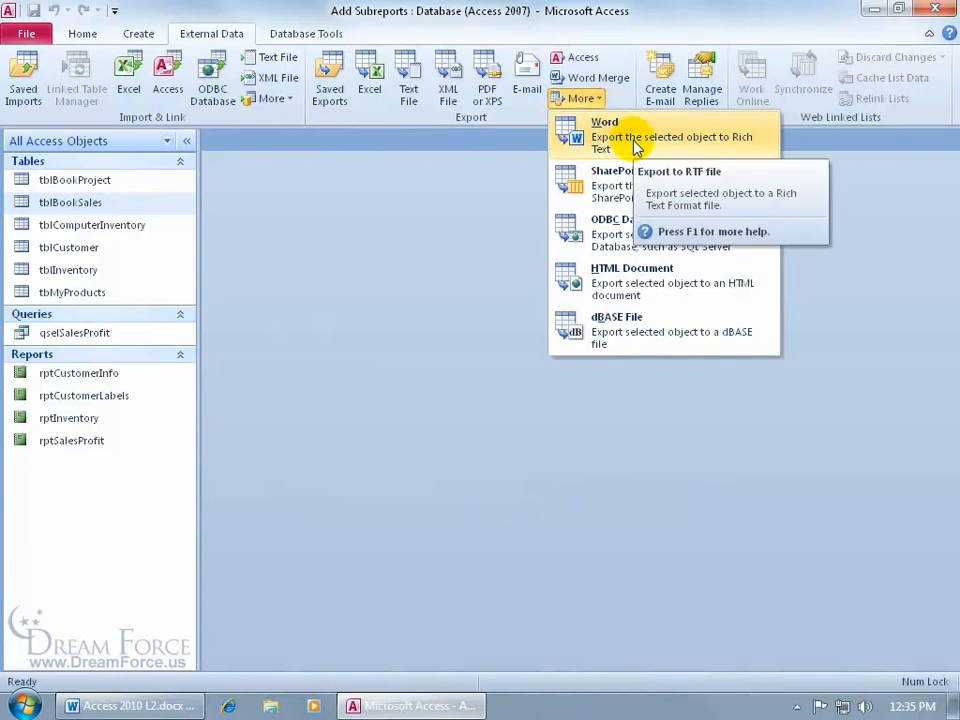
pyautogui.moveTo(651, 145)
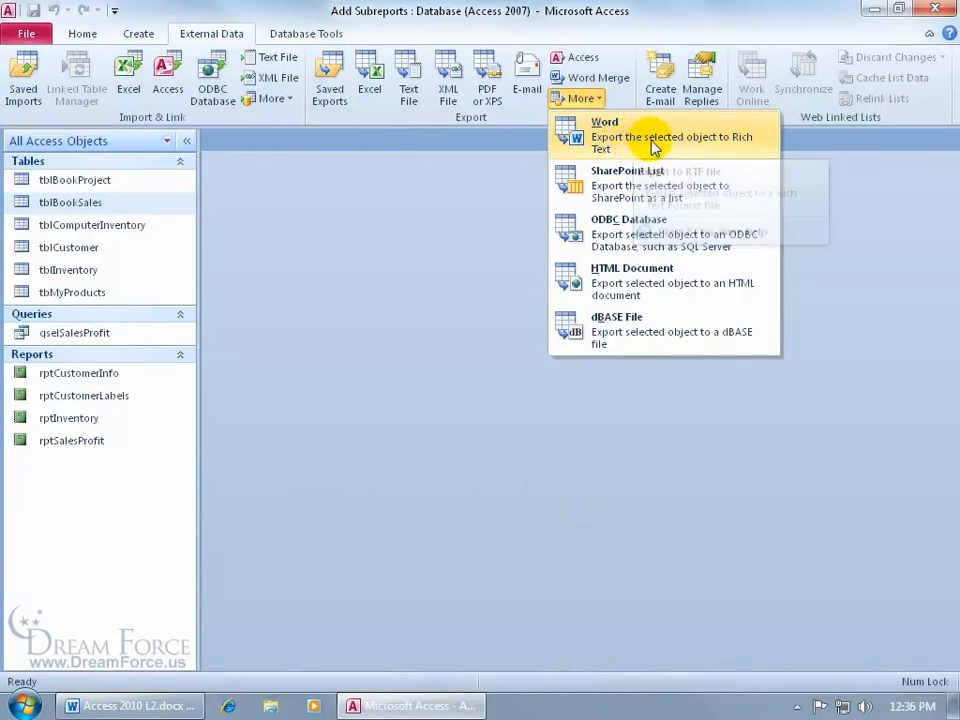
pyautogui.click(604, 135)
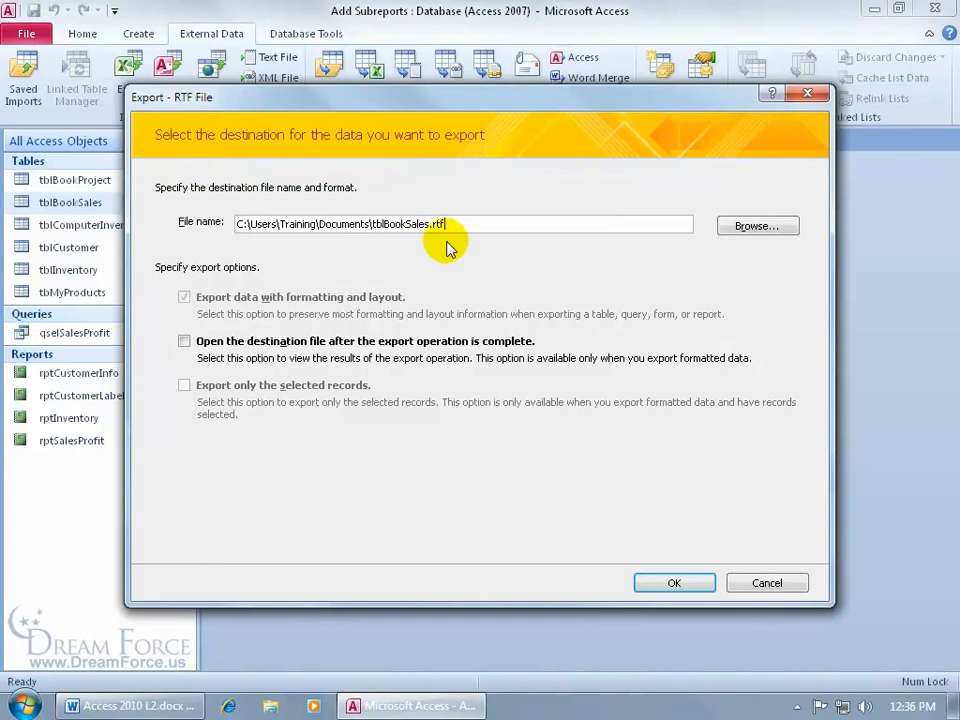
pyautogui.moveTo(285, 205)
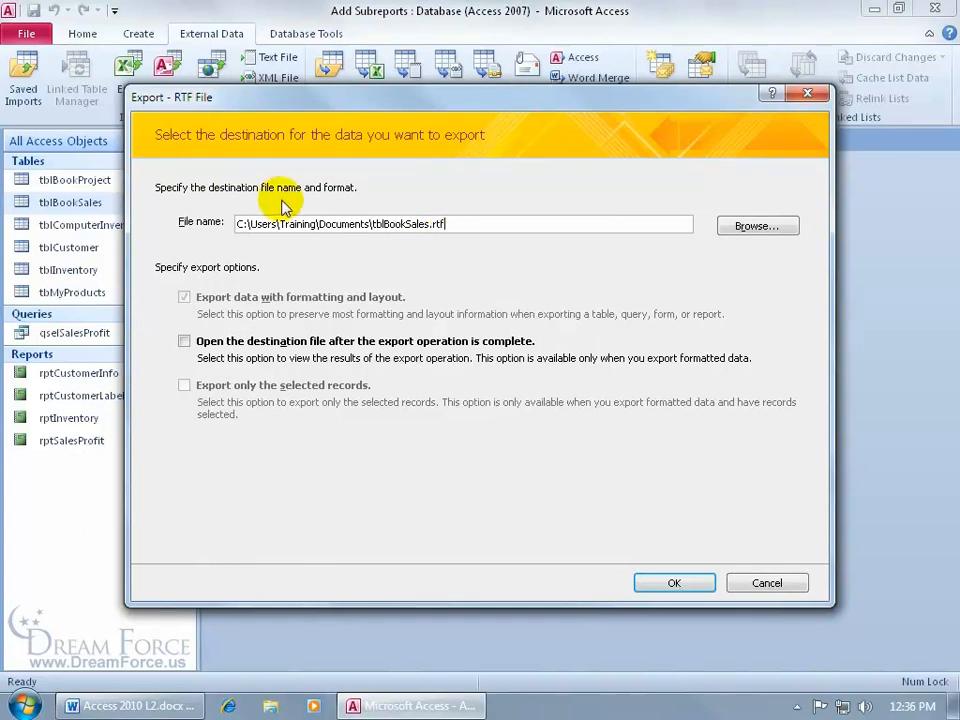
pyautogui.moveTo(286, 256)
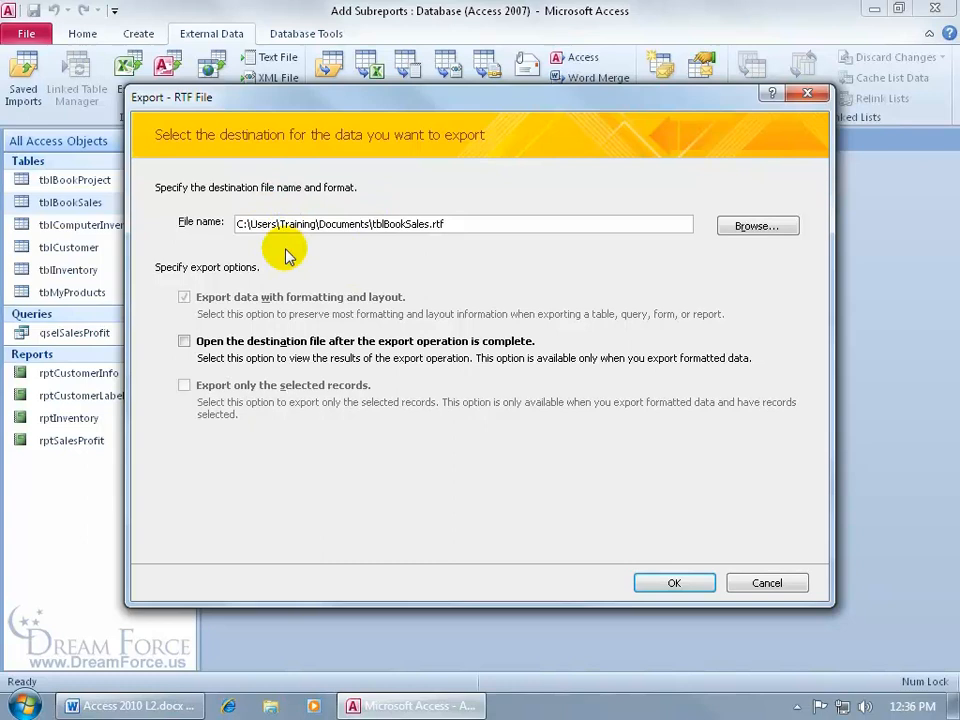
pyautogui.moveTo(380, 248)
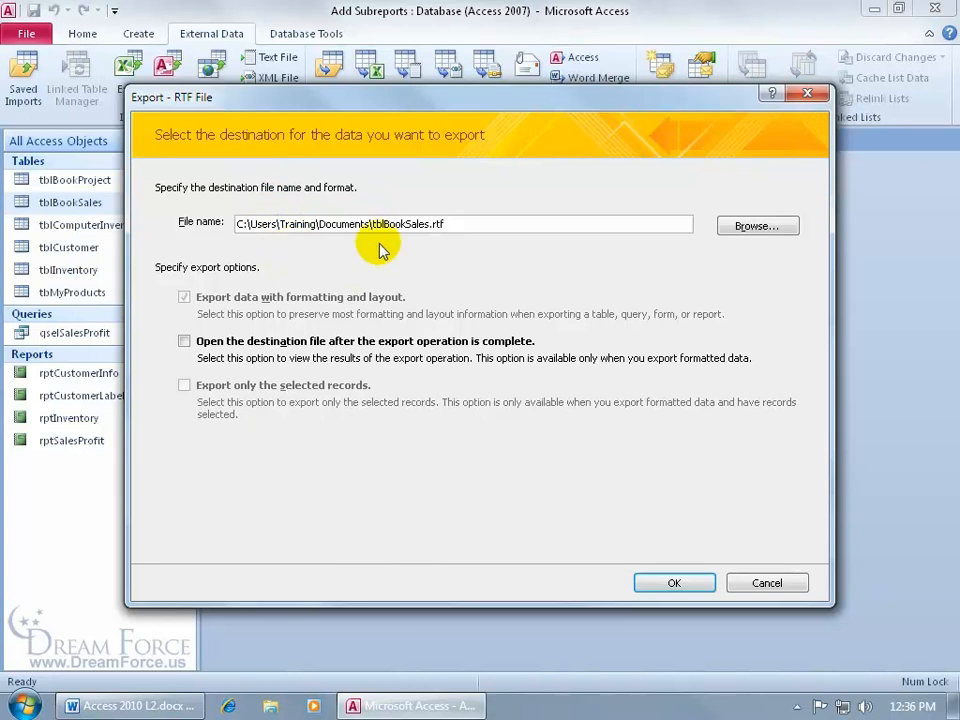
# Step: Change the export destination to BookSales.rtf on the Desktop and confirm it
pyautogui.click(757, 225)
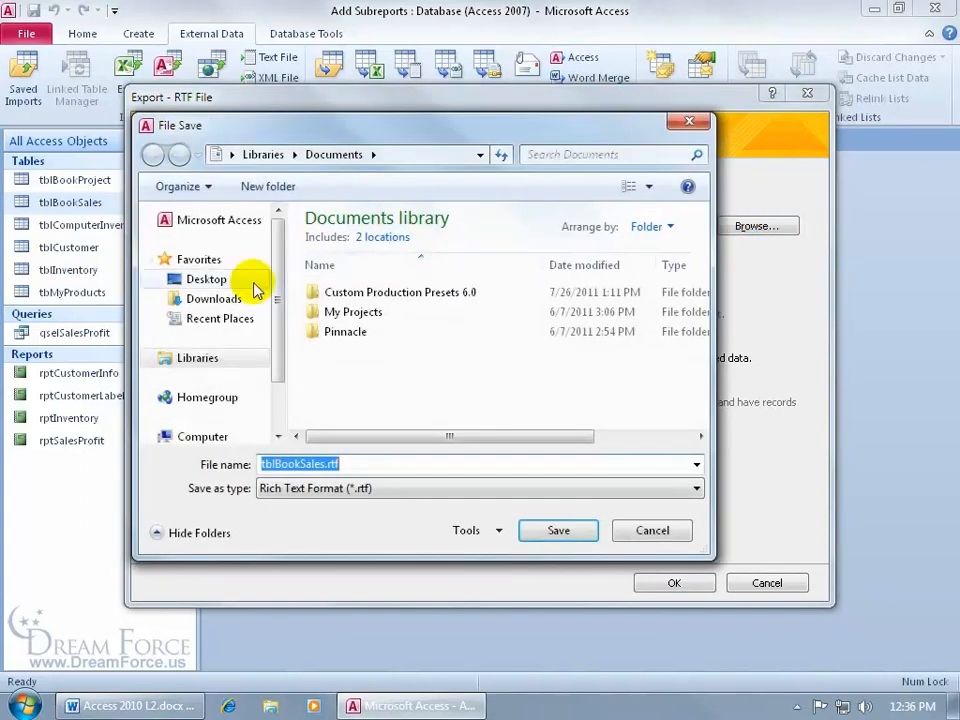
pyautogui.click(206, 278)
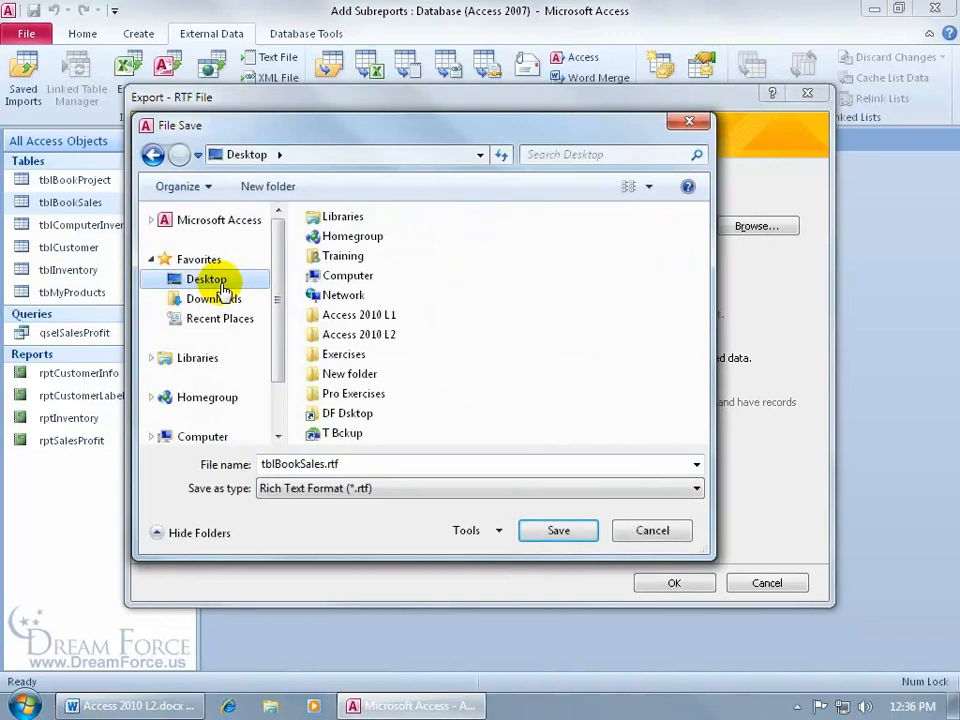
pyautogui.click(555, 527)
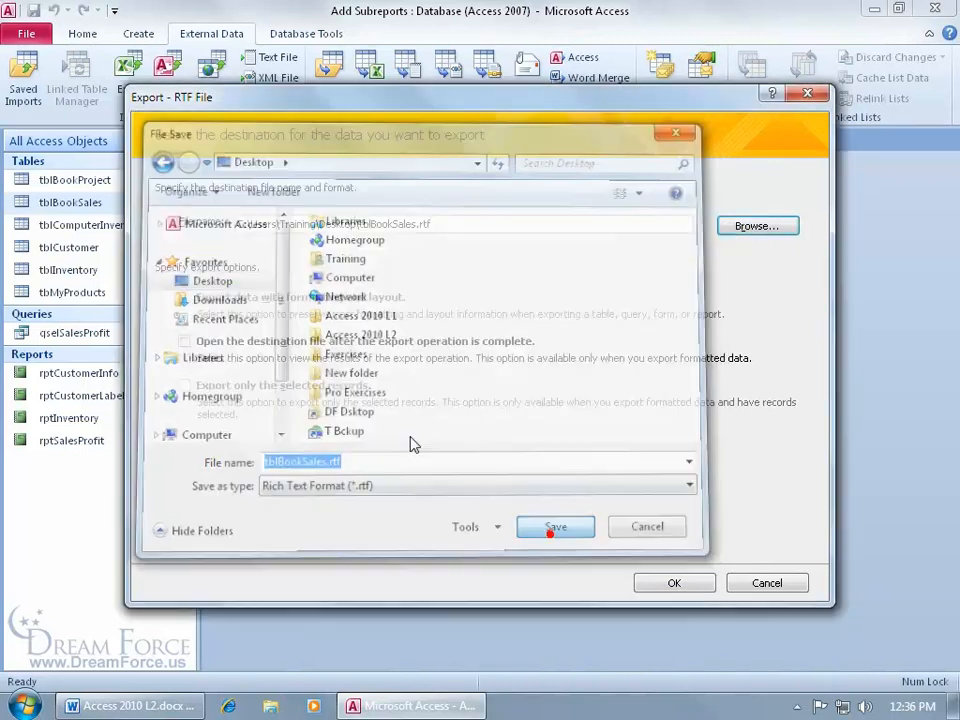
pyautogui.click(555, 527)
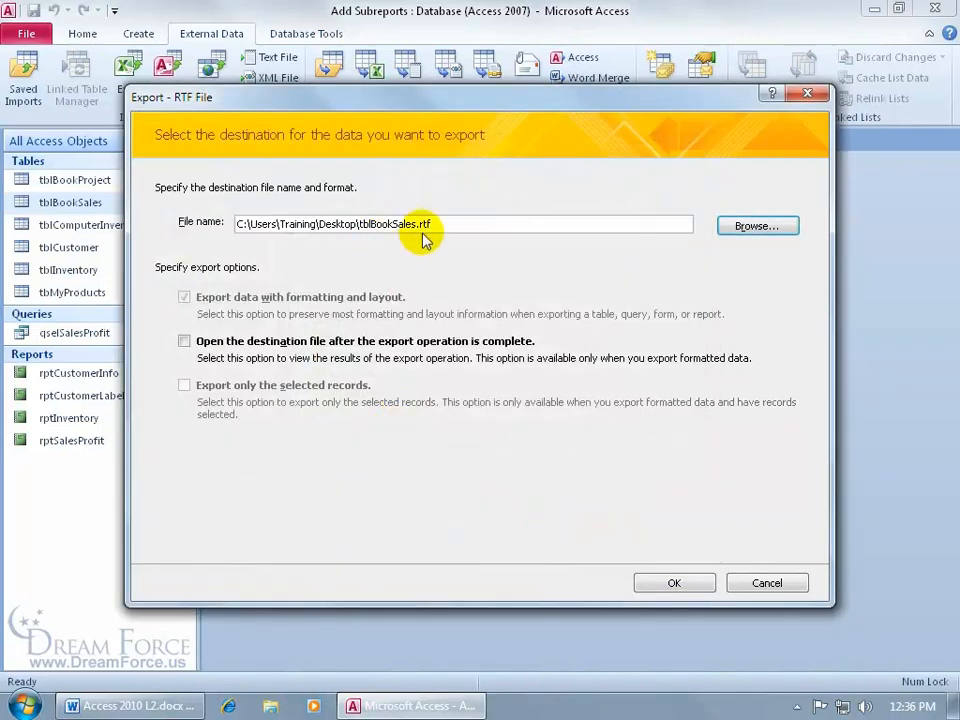
pyautogui.moveTo(375, 240)
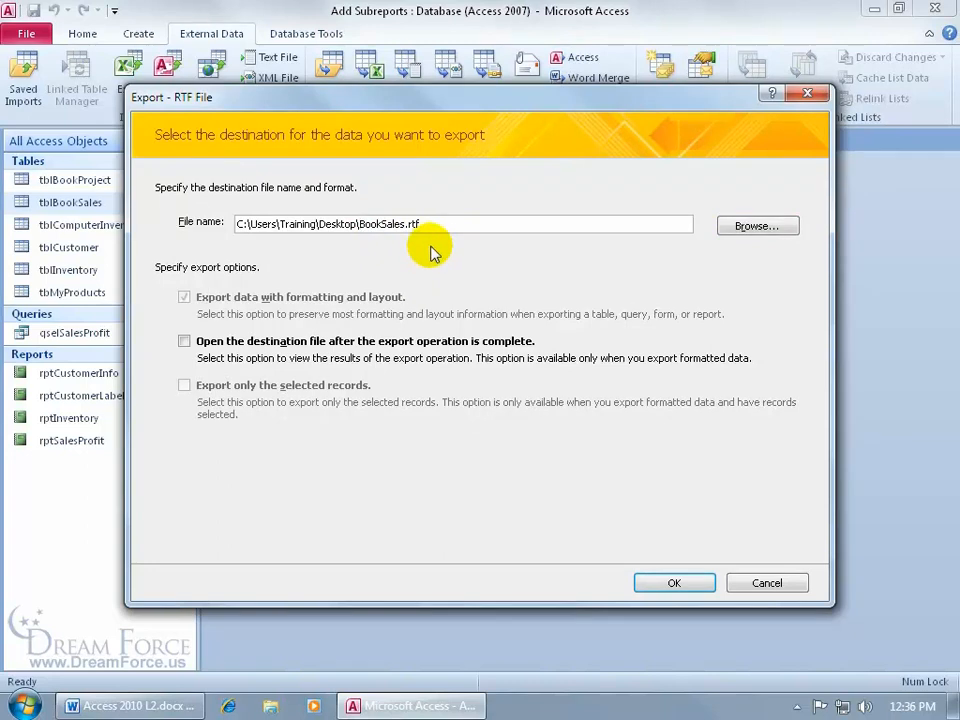
pyautogui.click(673, 580)
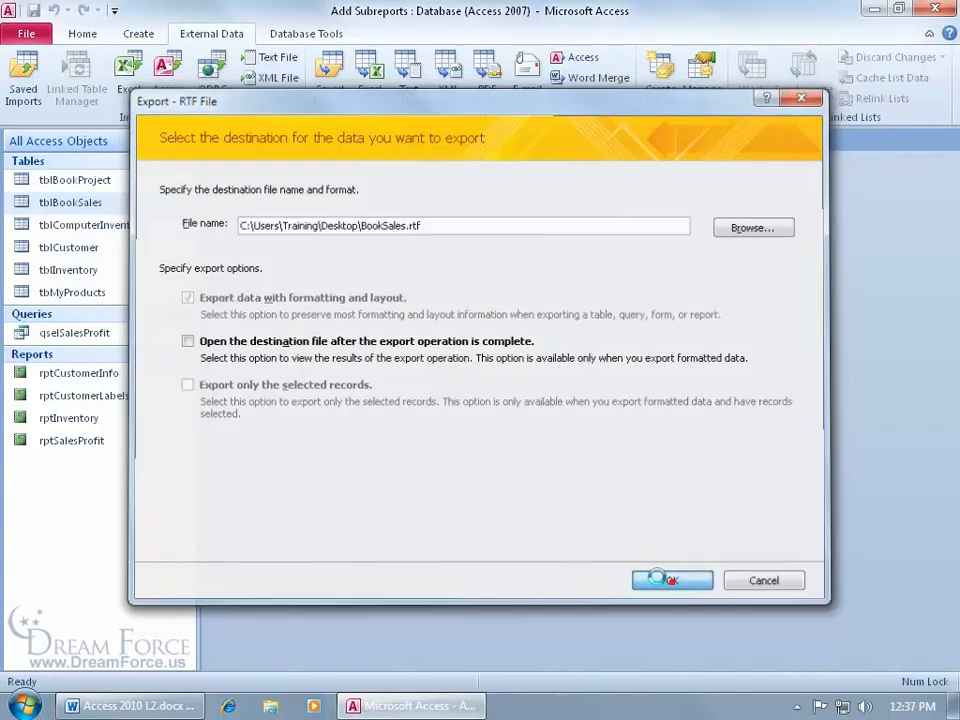
# Step: Run the export and save its steps as Export-tblBookSales
pyautogui.click(672, 580)
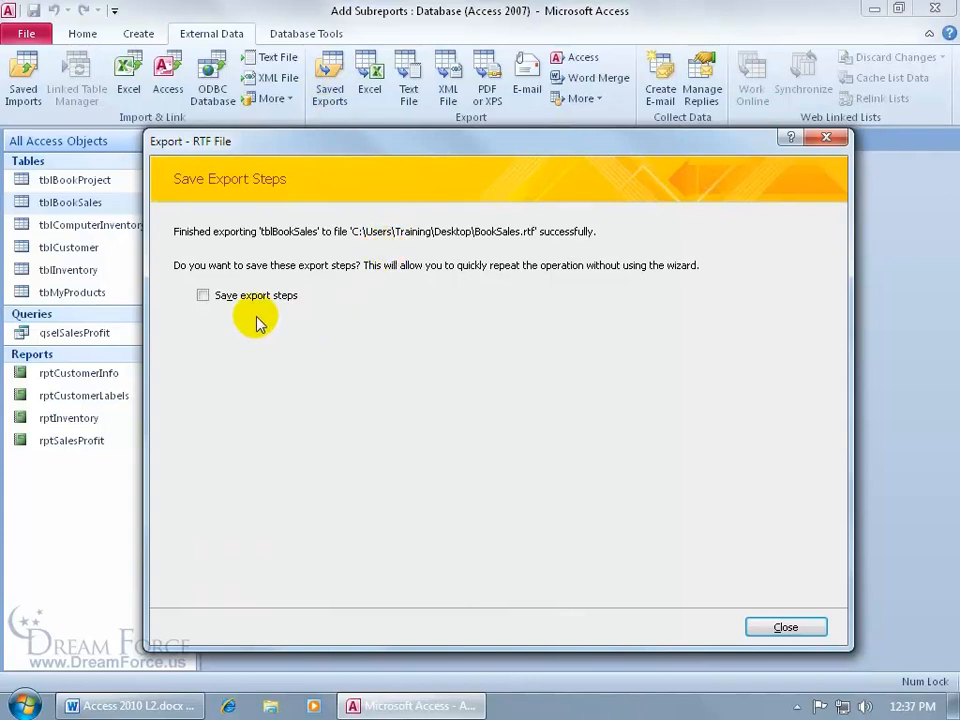
pyautogui.click(203, 295)
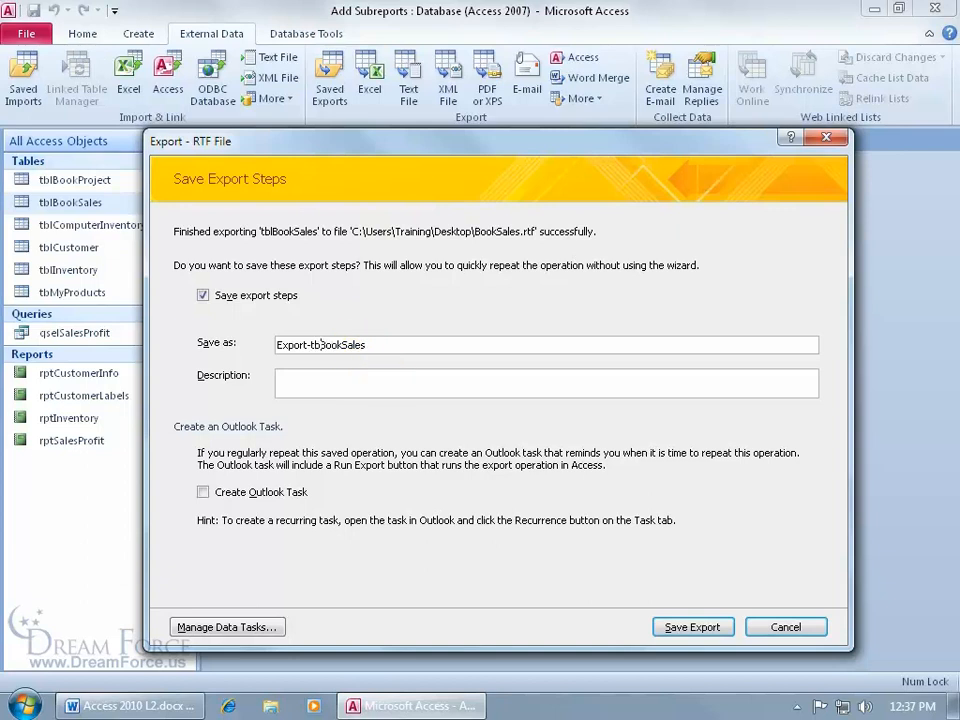
pyautogui.moveTo(454, 383)
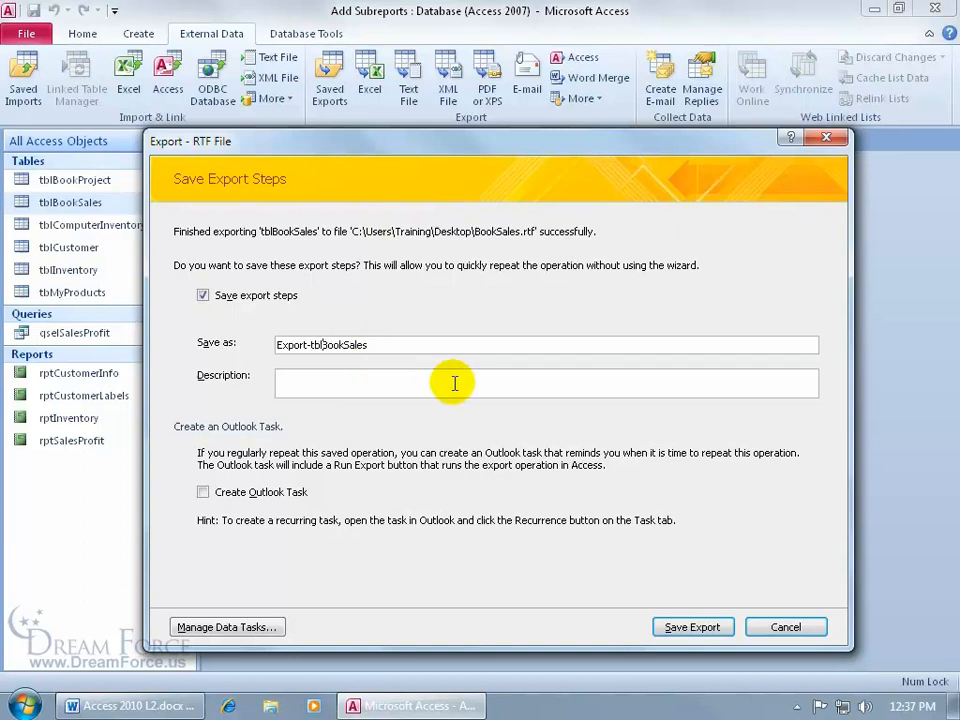
pyautogui.click(691, 626)
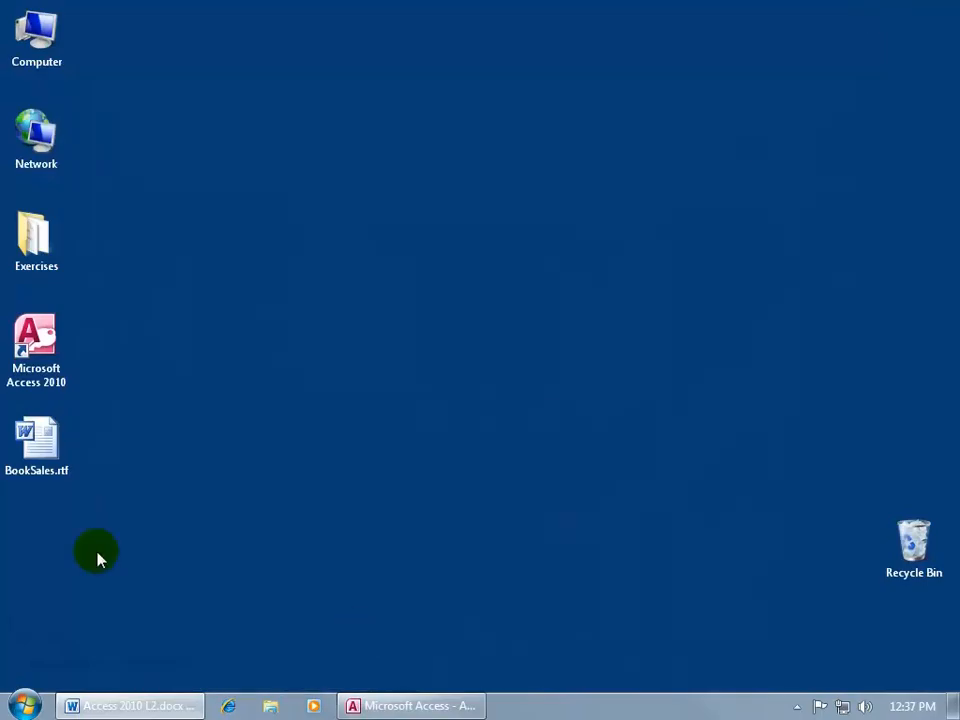
# Step: Open BookSales.rtf from the desktop in Word to review the exported table
pyautogui.click(37, 445)
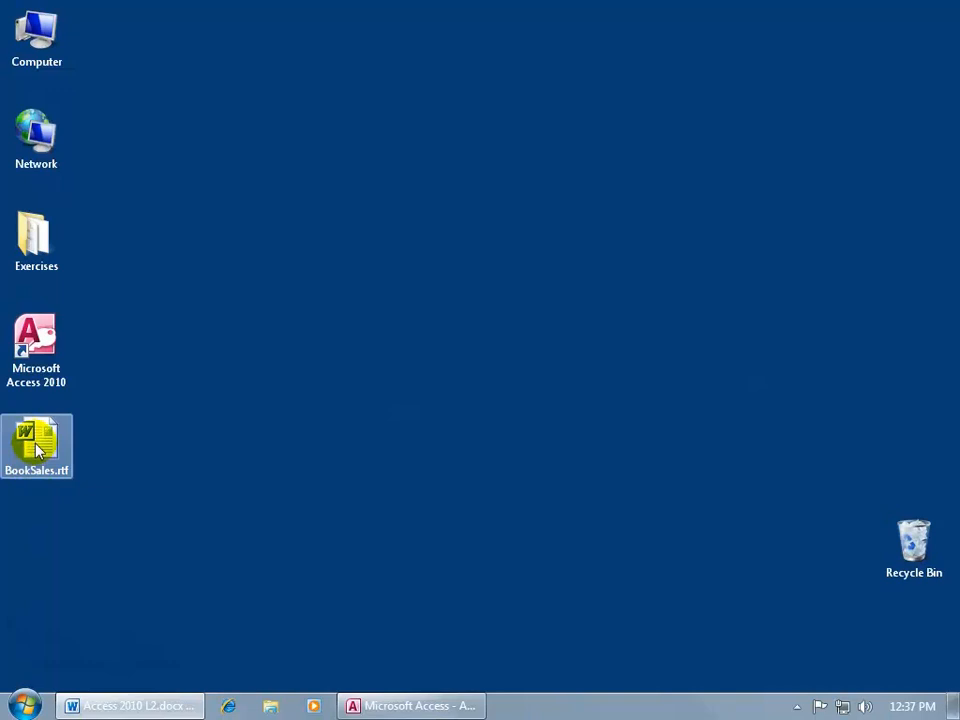
pyautogui.doubleClick(36, 445)
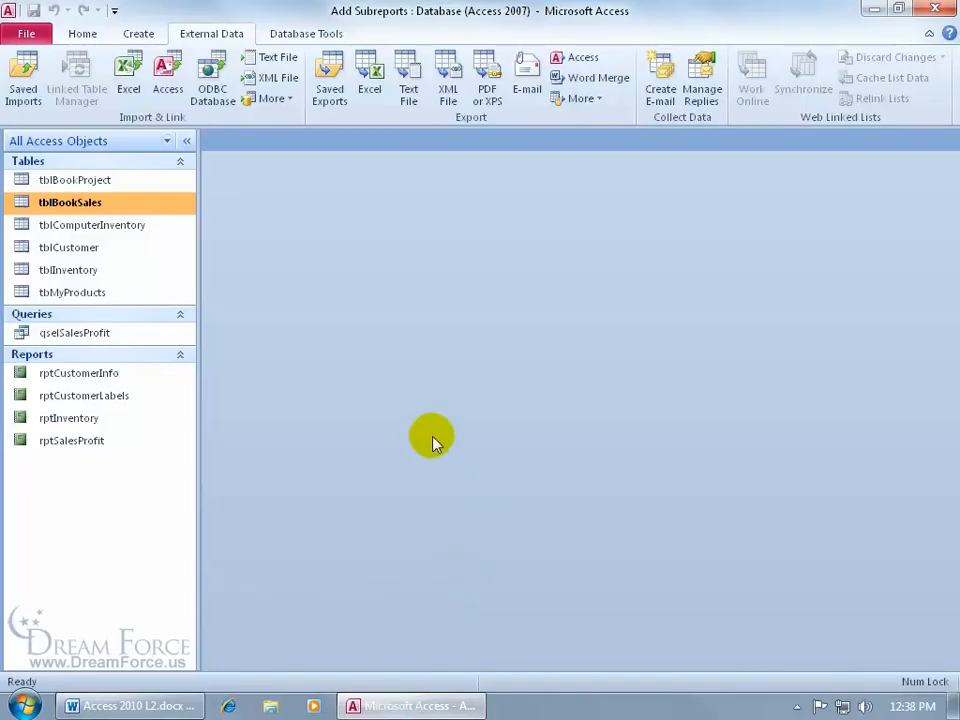
pyautogui.moveTo(375, 335)
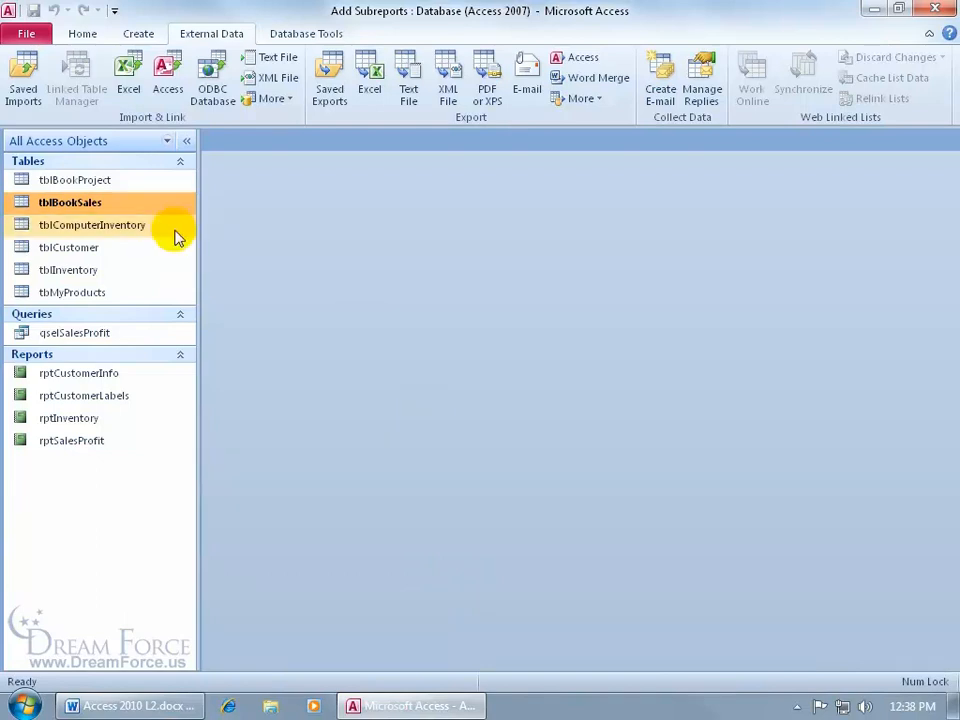
# Step: Open the tblBookSales datasheet, edit a record, and close the table
pyautogui.doubleClick(70, 202)
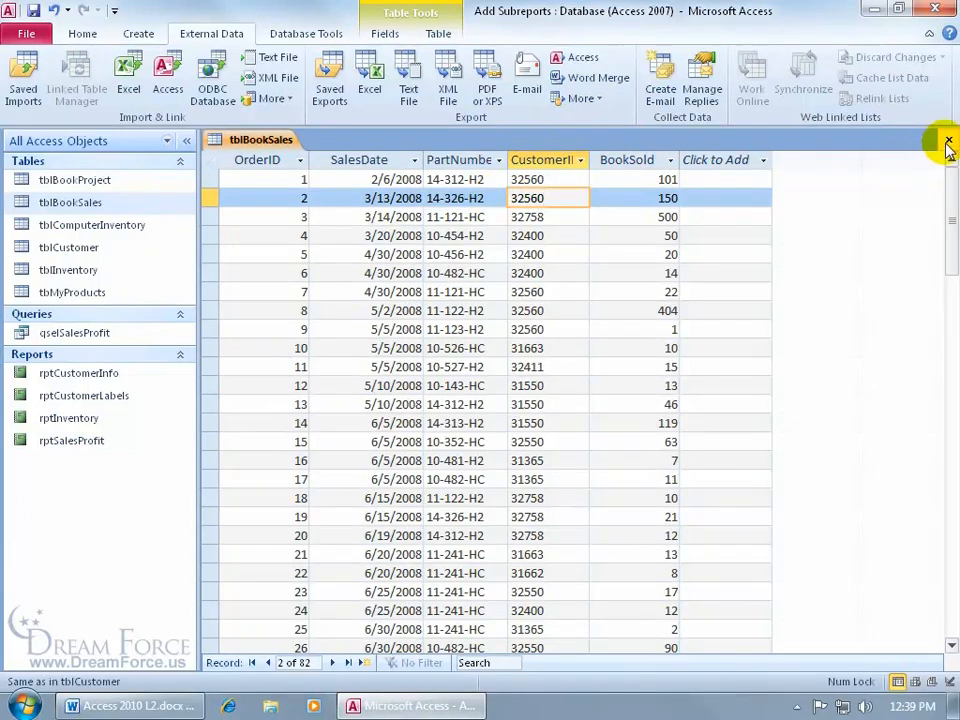
pyautogui.click(947, 141)
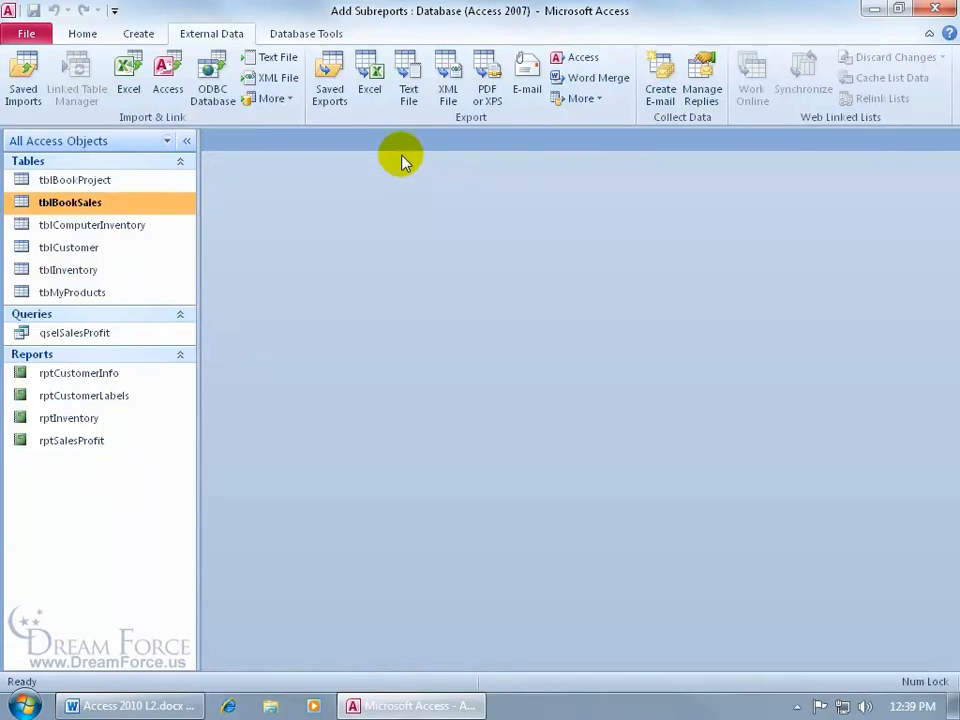
pyautogui.moveTo(329, 75)
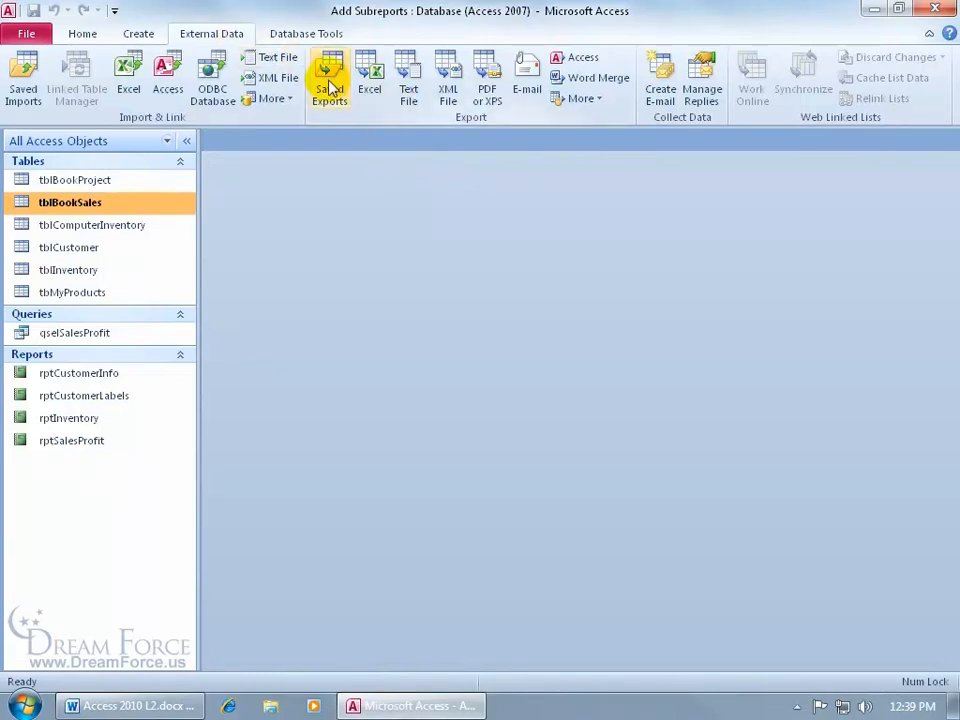
# Step: Run saved export Export-tblBookSales, replace BookSales.rtf, then close Saved Exports
pyautogui.click(330, 77)
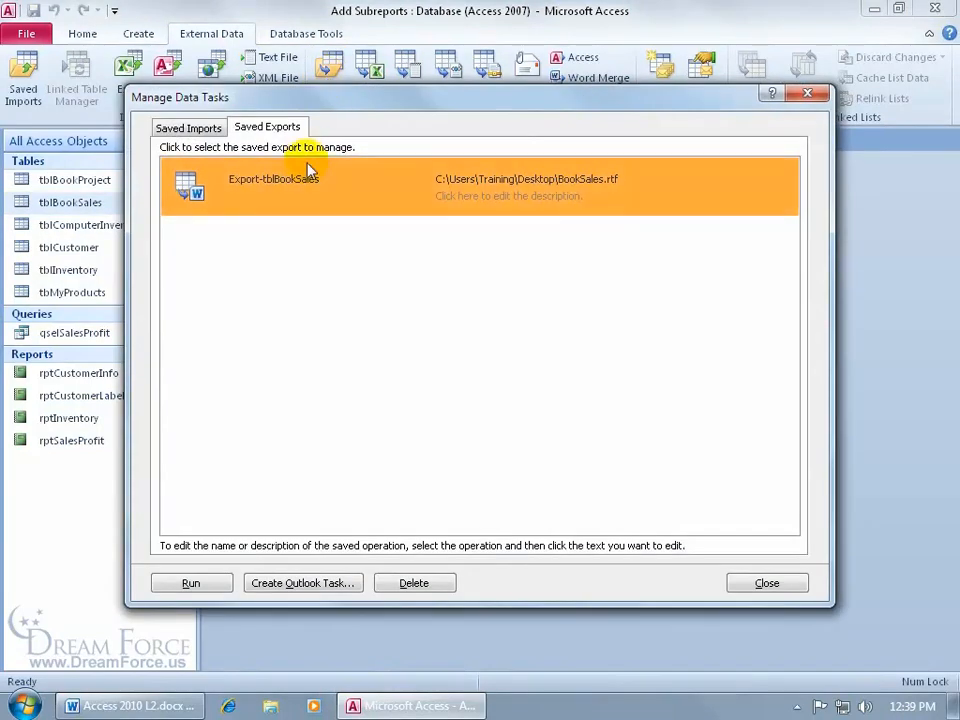
pyautogui.click(190, 582)
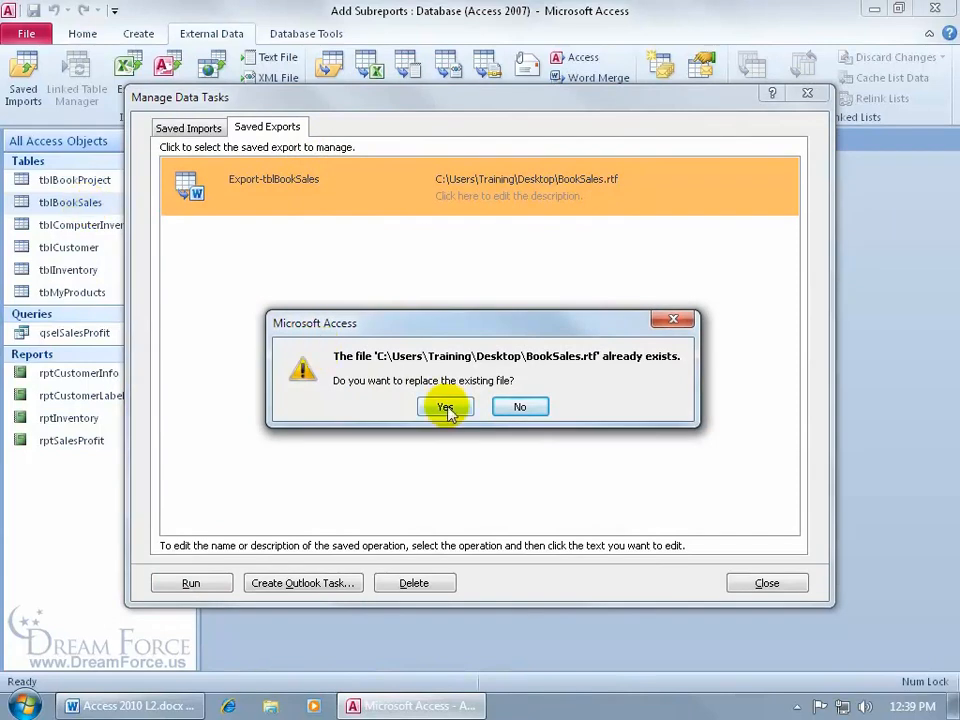
pyautogui.click(445, 406)
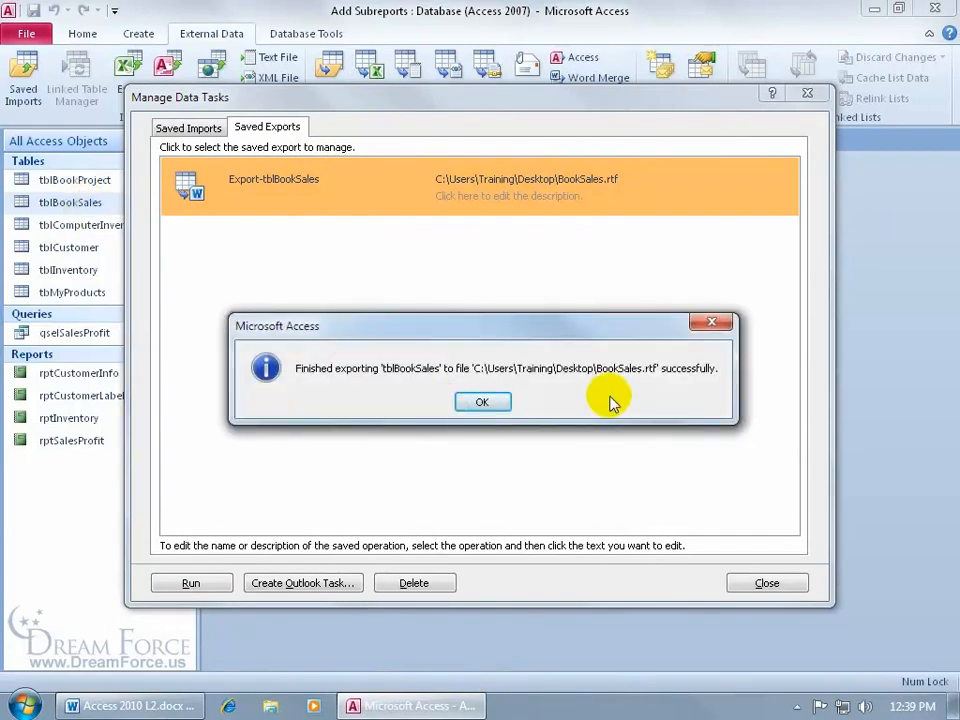
pyautogui.click(482, 401)
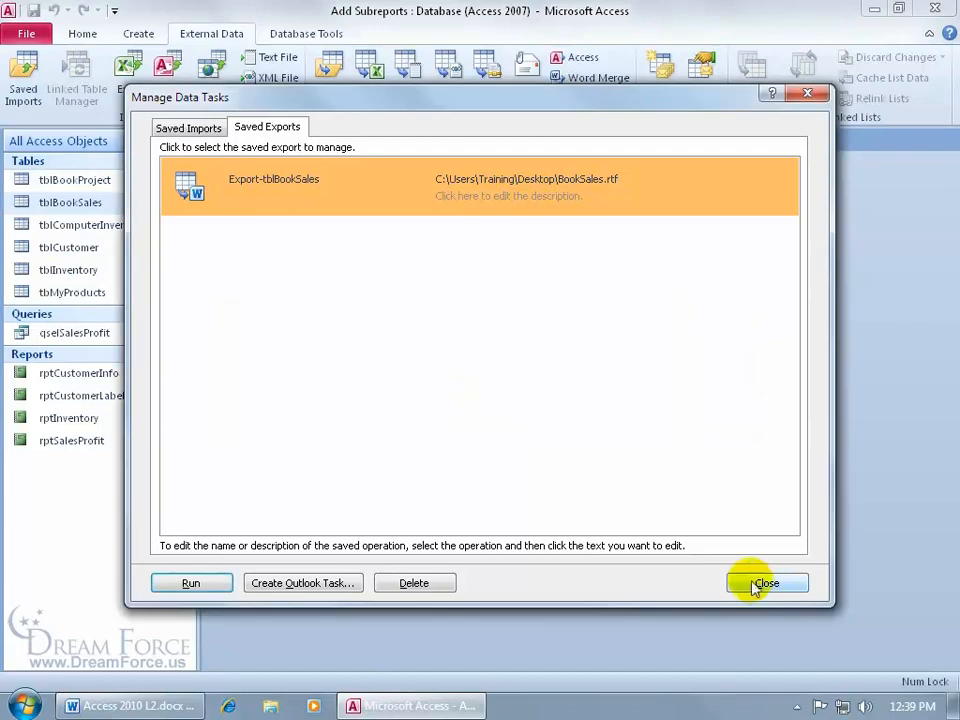
pyautogui.click(766, 583)
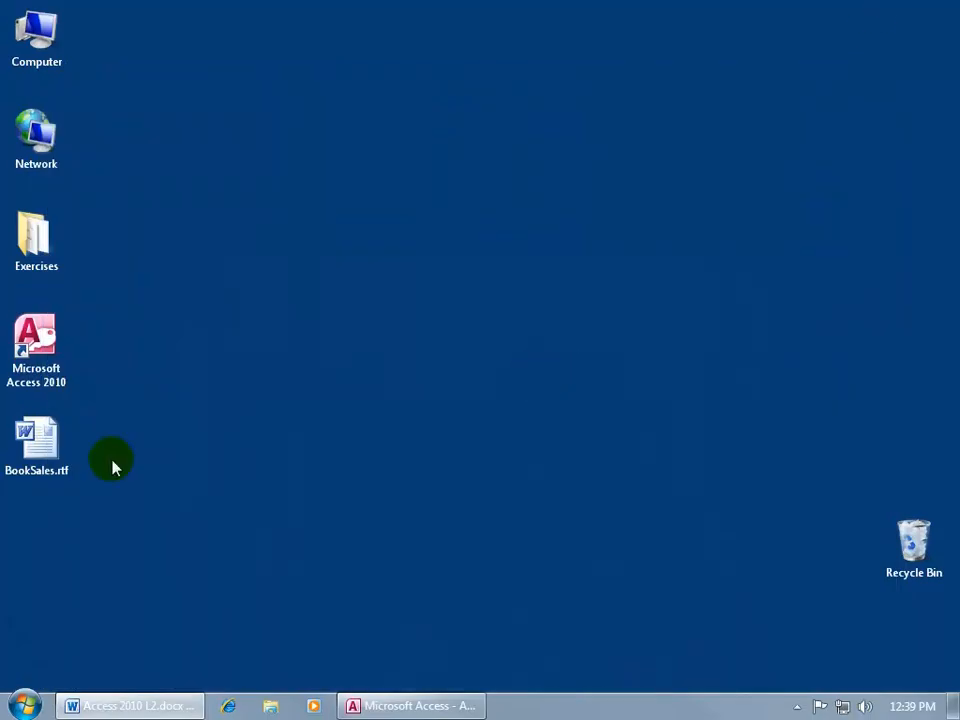
# Step: Open the updated BookSales.rtf from the desktop in Word
pyautogui.doubleClick(37, 445)
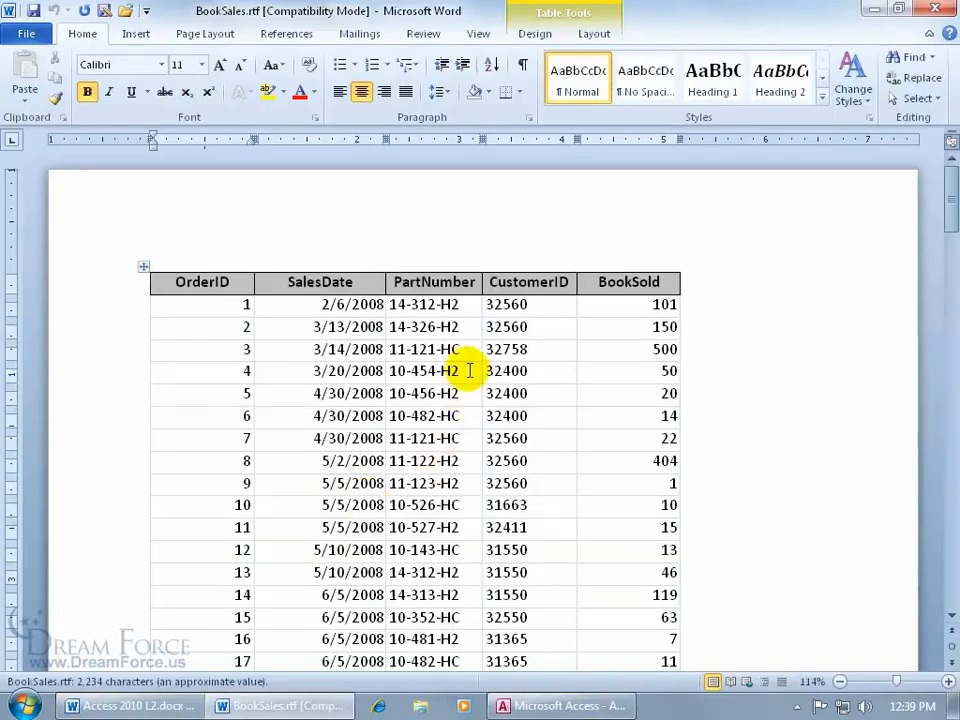
pyautogui.moveTo(663, 315)
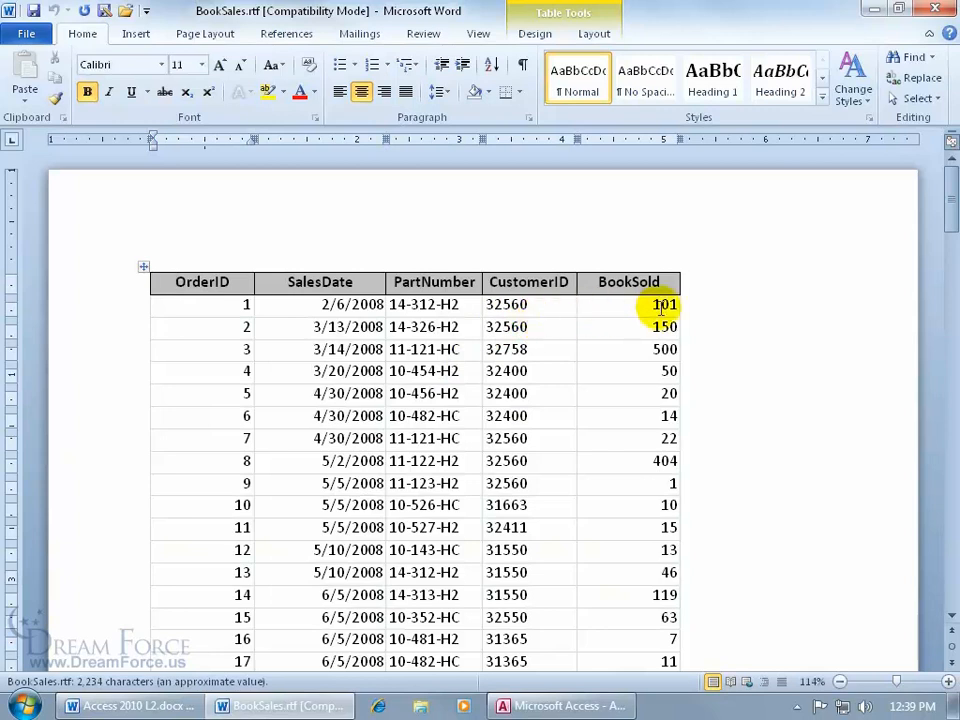